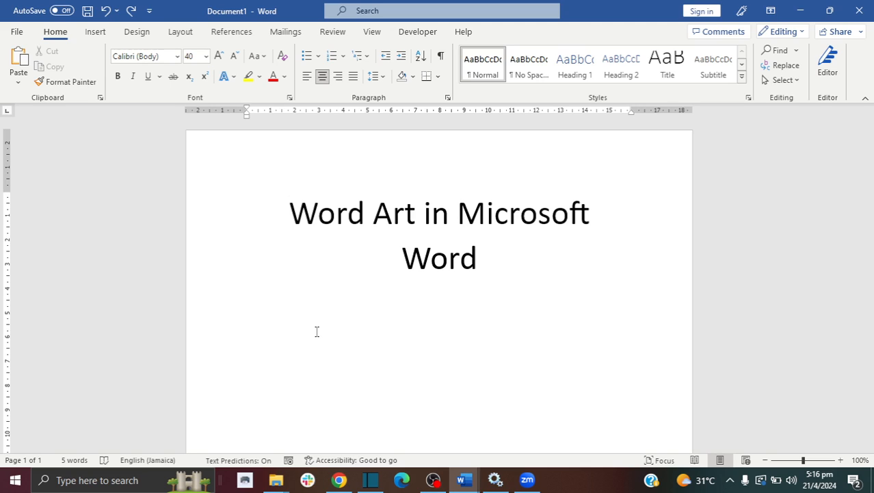
# Apply the light blue gradient Text Effects preset to the heading 'Word Art in Microsoft Word'
pyautogui.click(290, 213)
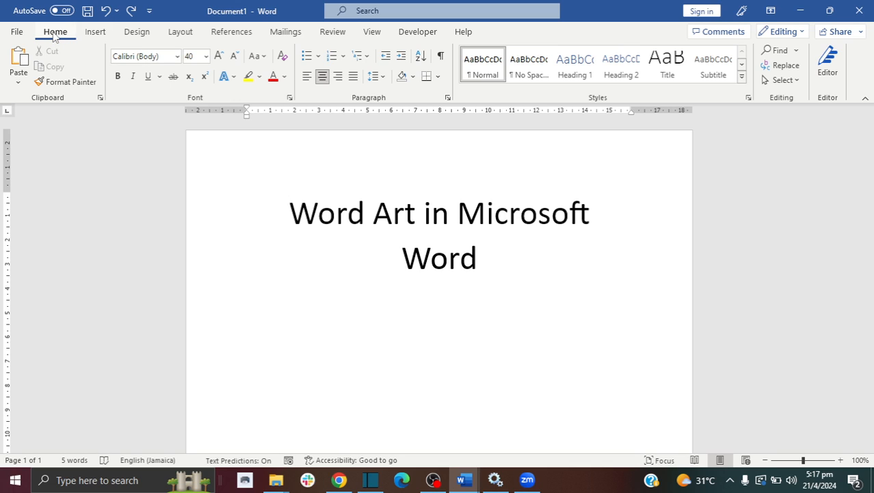
pyautogui.moveTo(204, 104)
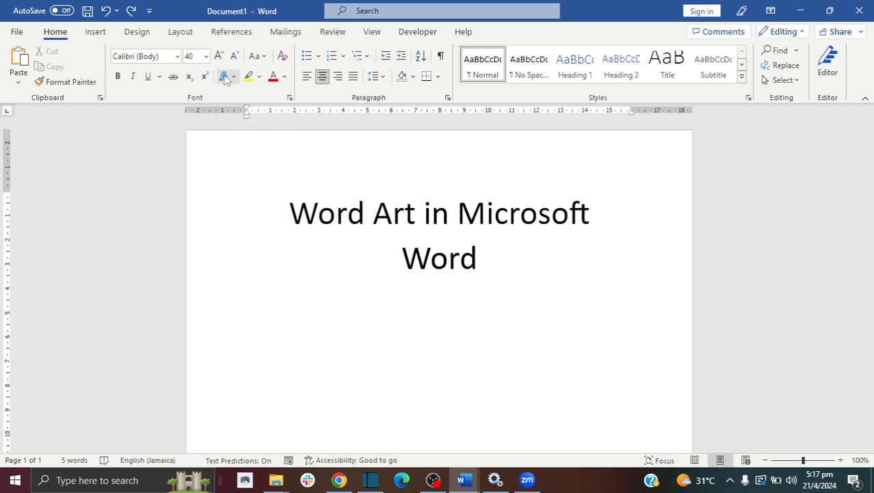
pyautogui.moveTo(225, 77)
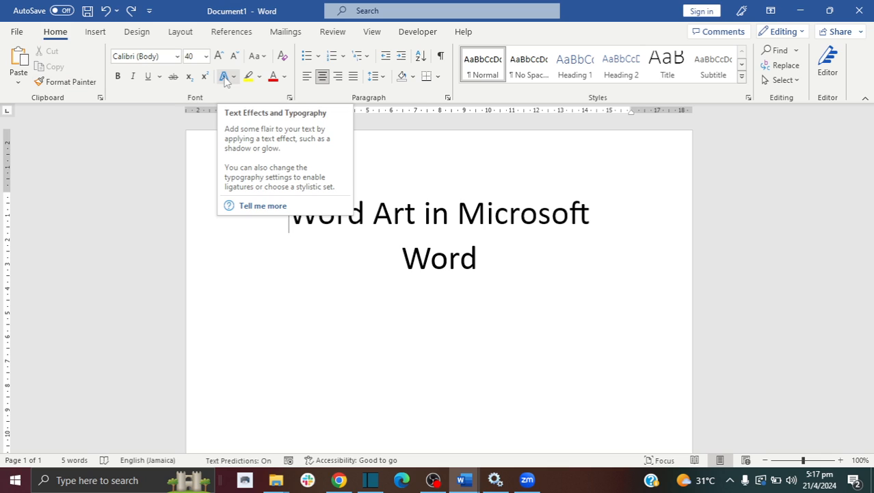
pyautogui.click(227, 77)
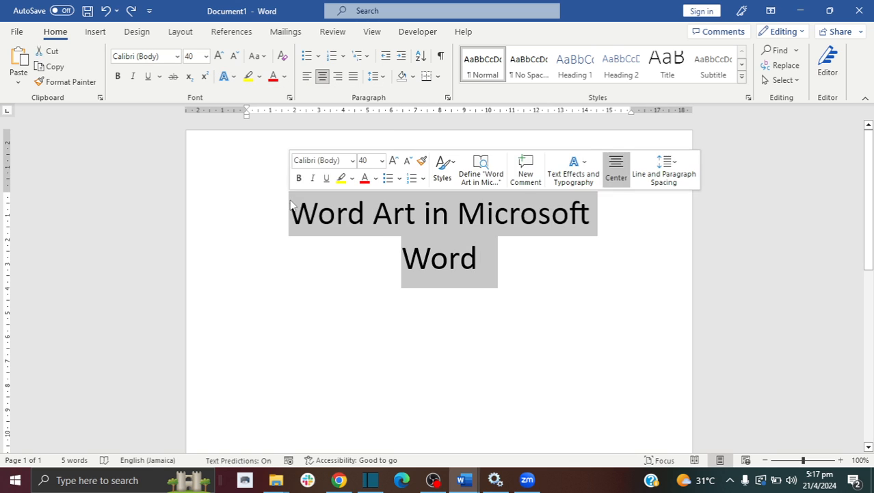
pyautogui.click(228, 77)
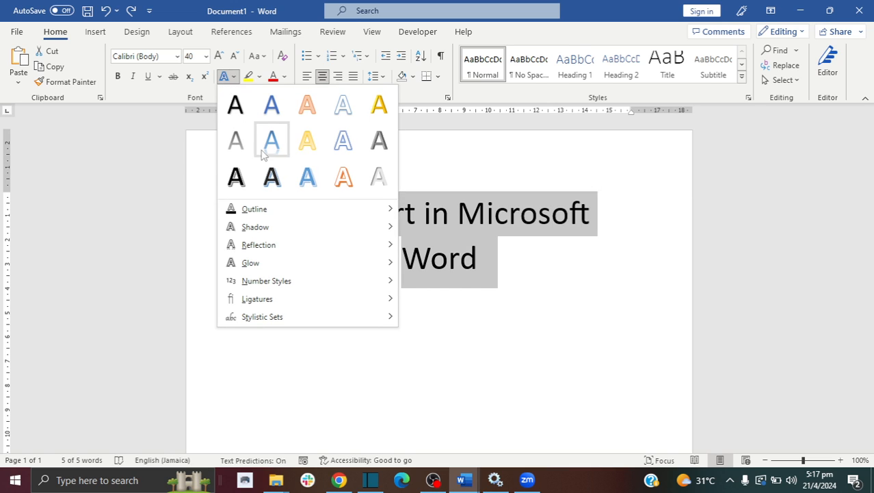
pyautogui.click(271, 140)
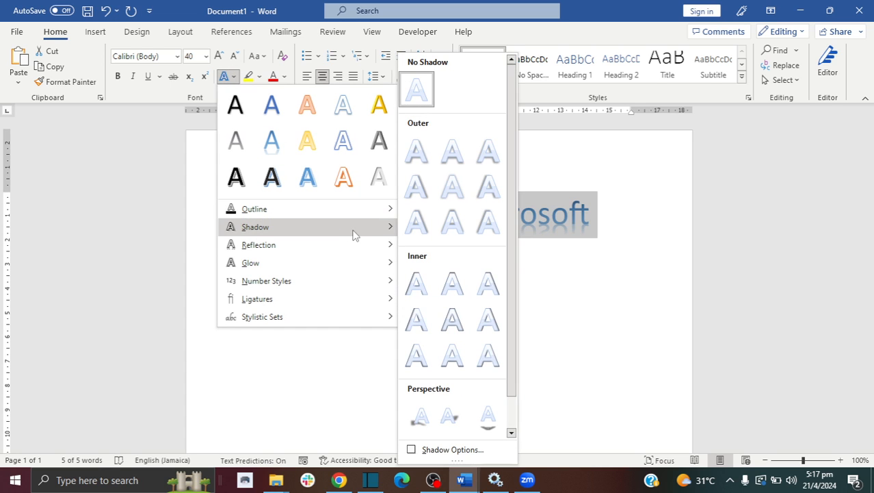
pyautogui.moveTo(451, 320)
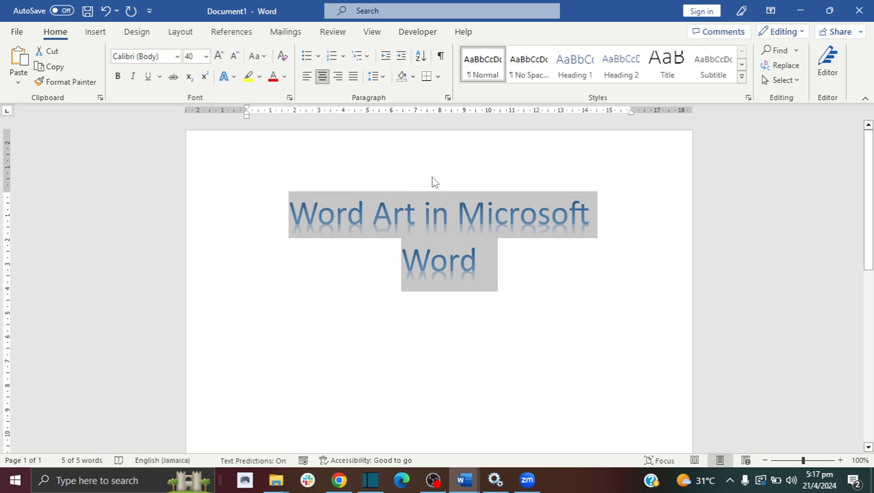
pyautogui.moveTo(399, 218)
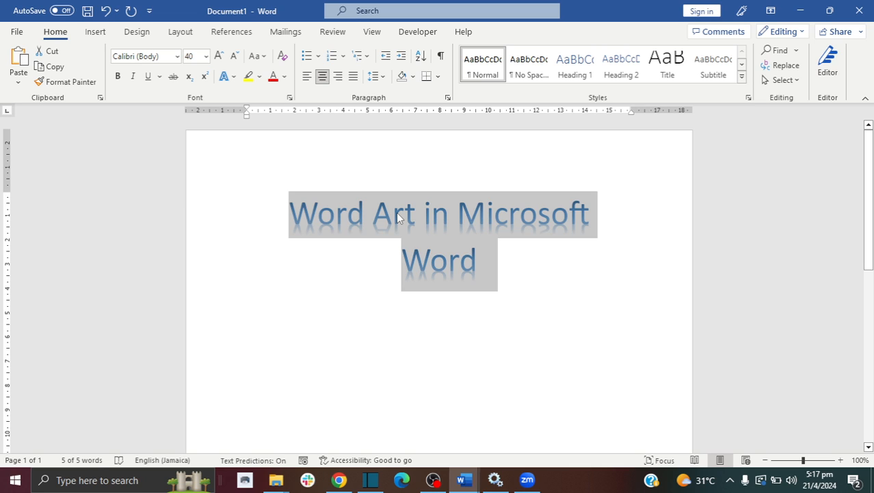
pyautogui.moveTo(95, 48)
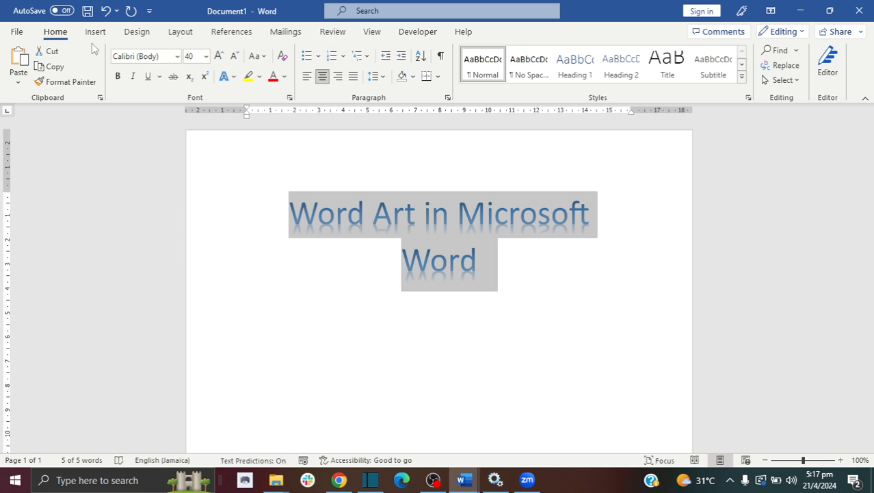
# Convert the heading into a blue outlined WordArt object from the Insert WordArt gallery
pyautogui.click(95, 32)
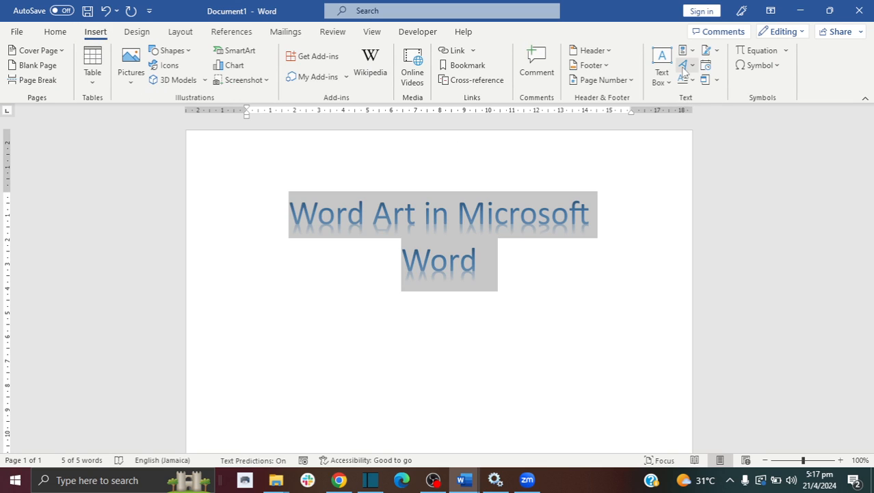
pyautogui.moveTo(684, 65)
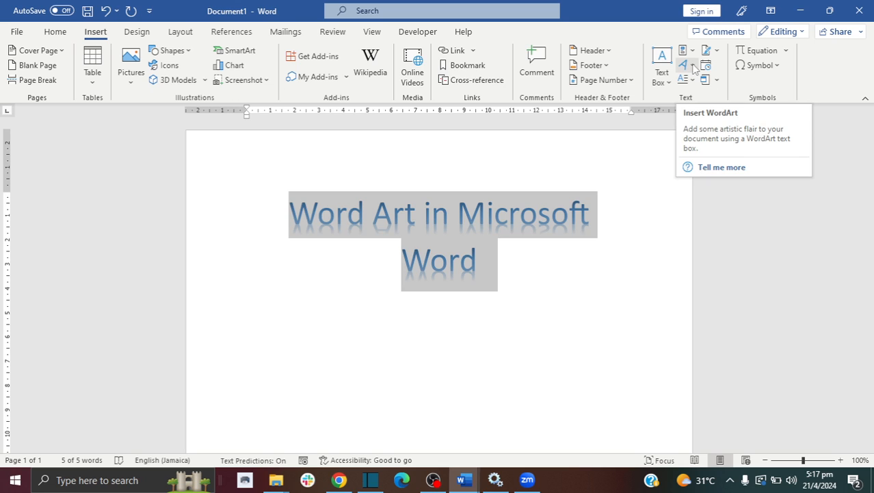
pyautogui.click(684, 64)
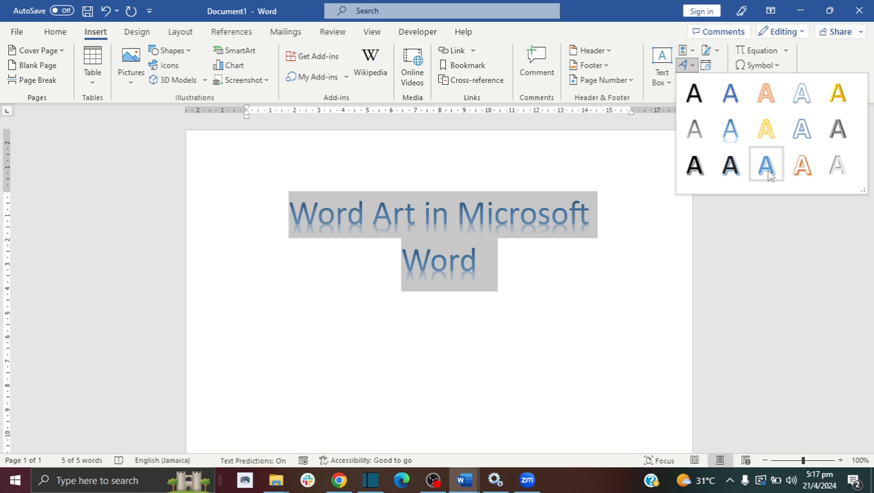
pyautogui.click(767, 165)
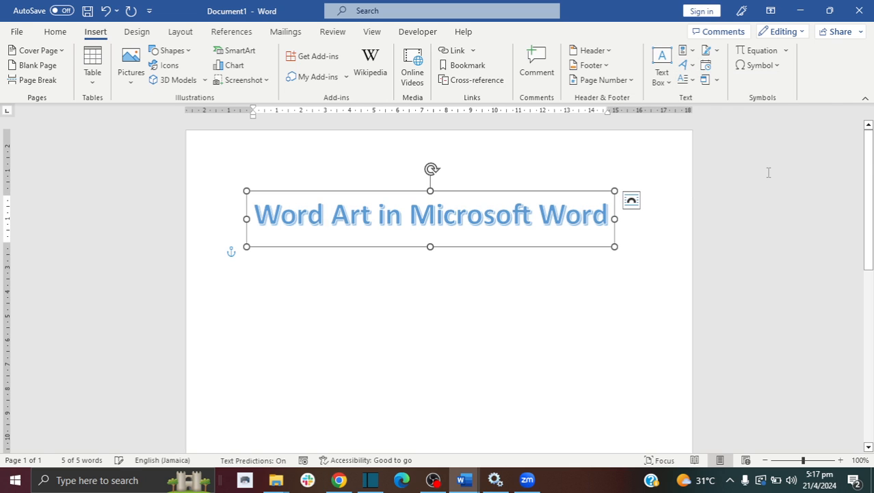
# Restyle the WordArt to orange then the dark bold black style and bring up its Text Effects list
pyautogui.click(430, 213)
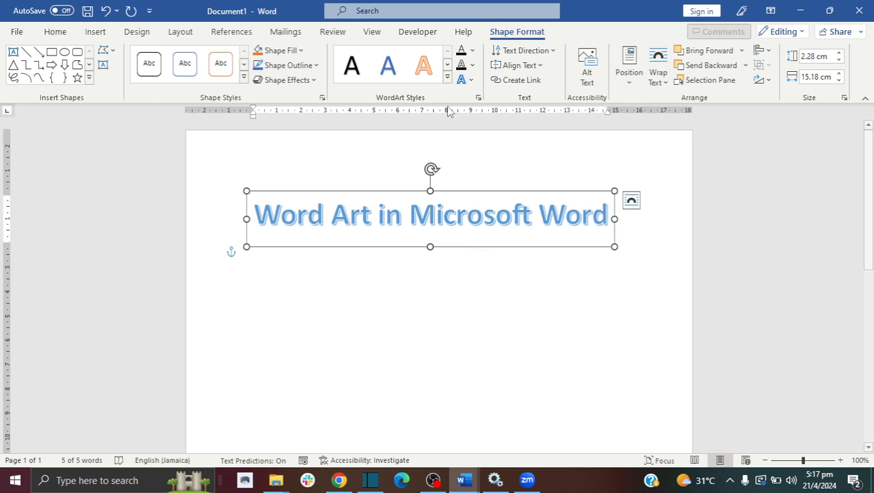
pyautogui.moveTo(301, 143)
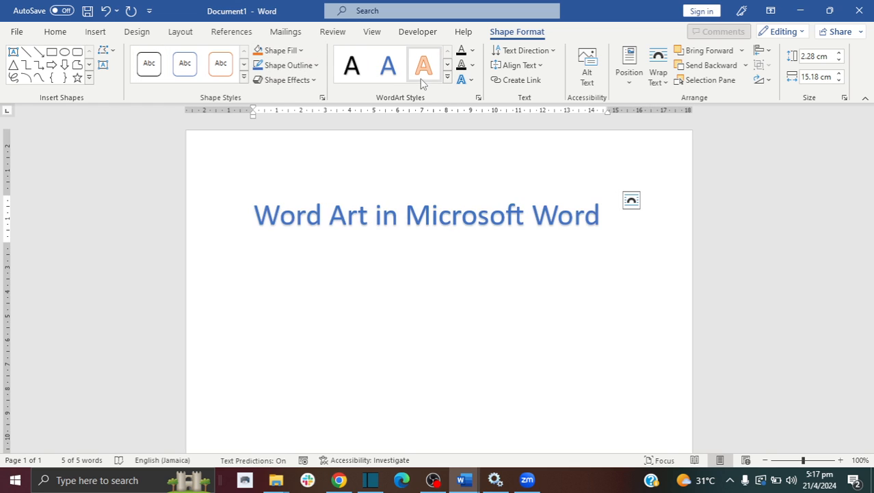
pyautogui.click(424, 65)
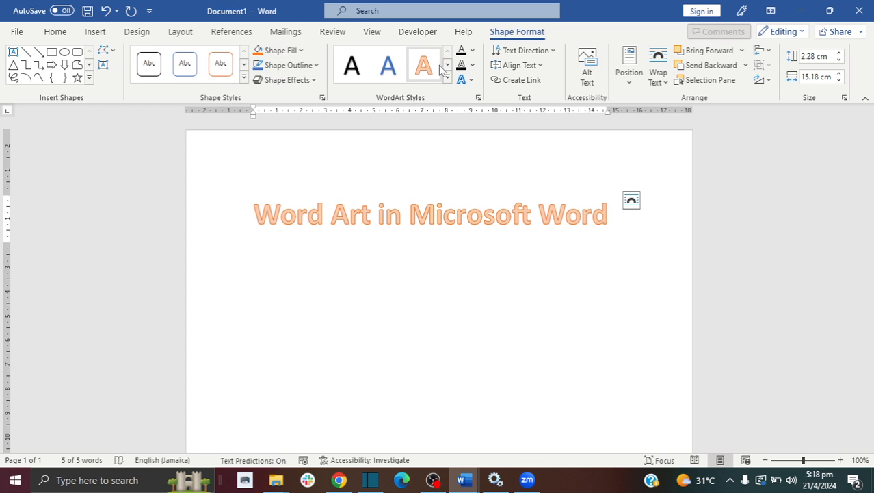
pyautogui.click(388, 64)
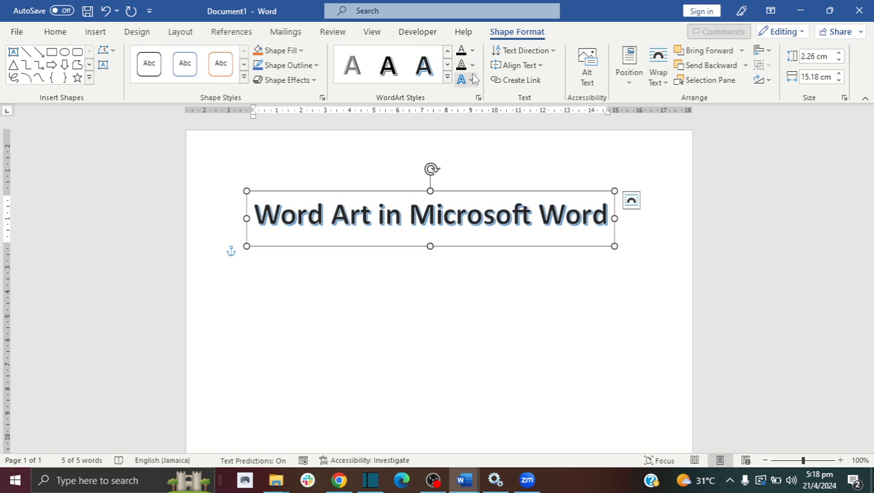
pyautogui.click(462, 79)
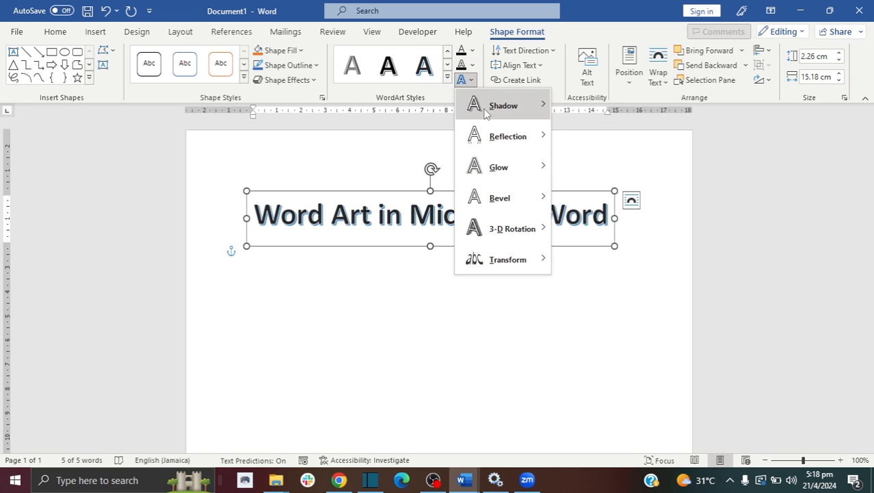